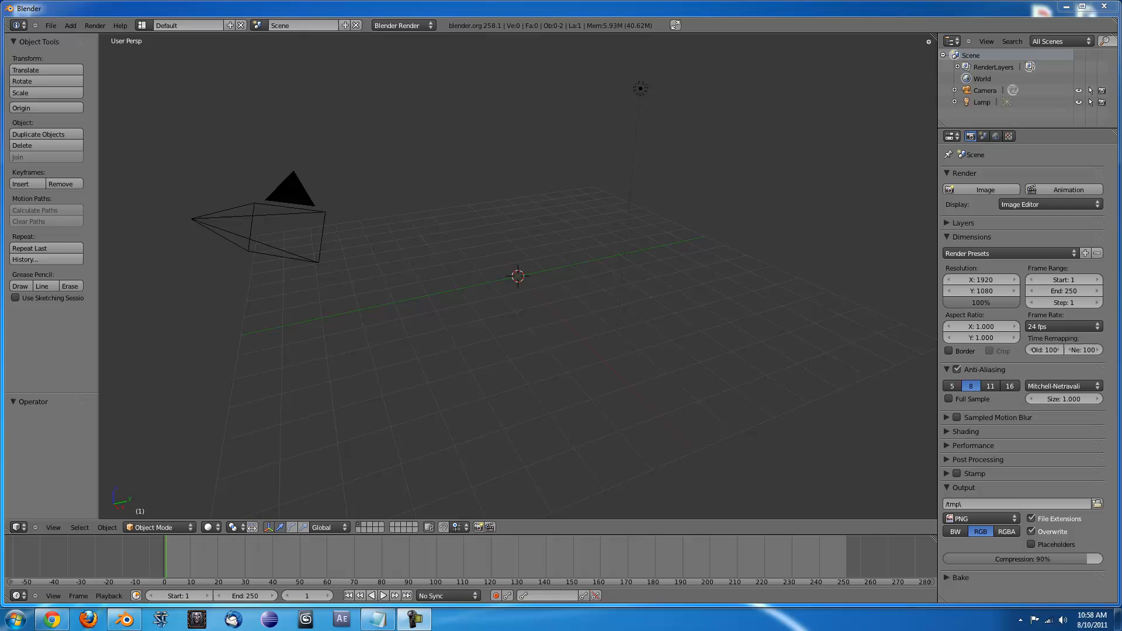
{"action": "mouse_move", "coordinate": [109, 37]}
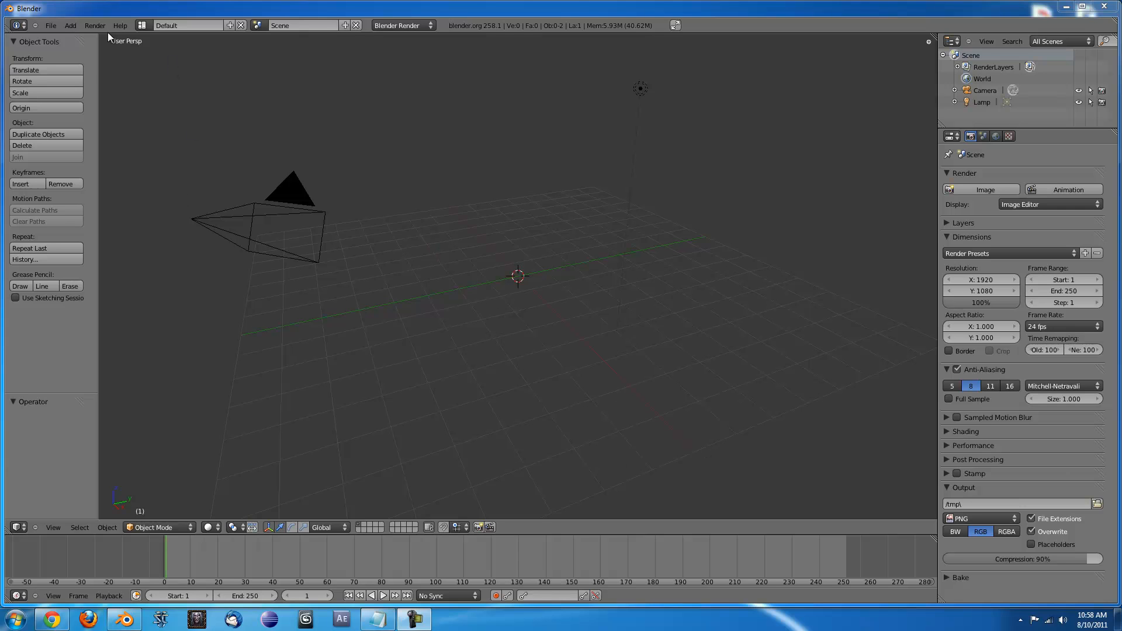
Enable the Object: Fracture Tools add-on in User Preferences, then close the preferences window
{"action": "left_click", "coordinate": [50, 25]}
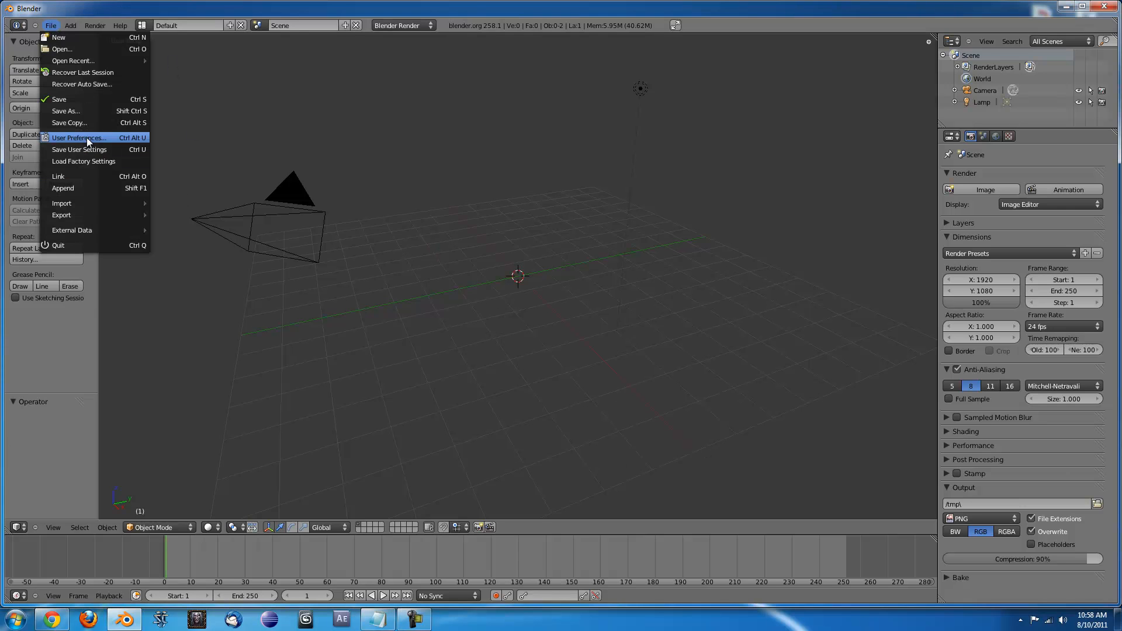
{"action": "left_click", "coordinate": [79, 137]}
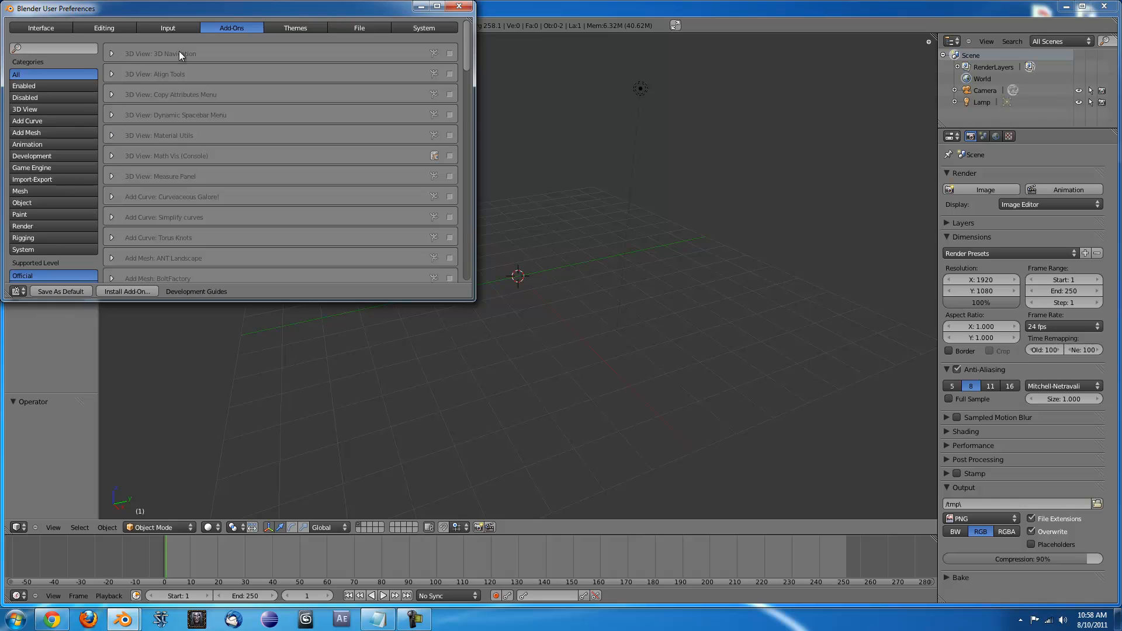
{"action": "left_click", "coordinate": [23, 202]}
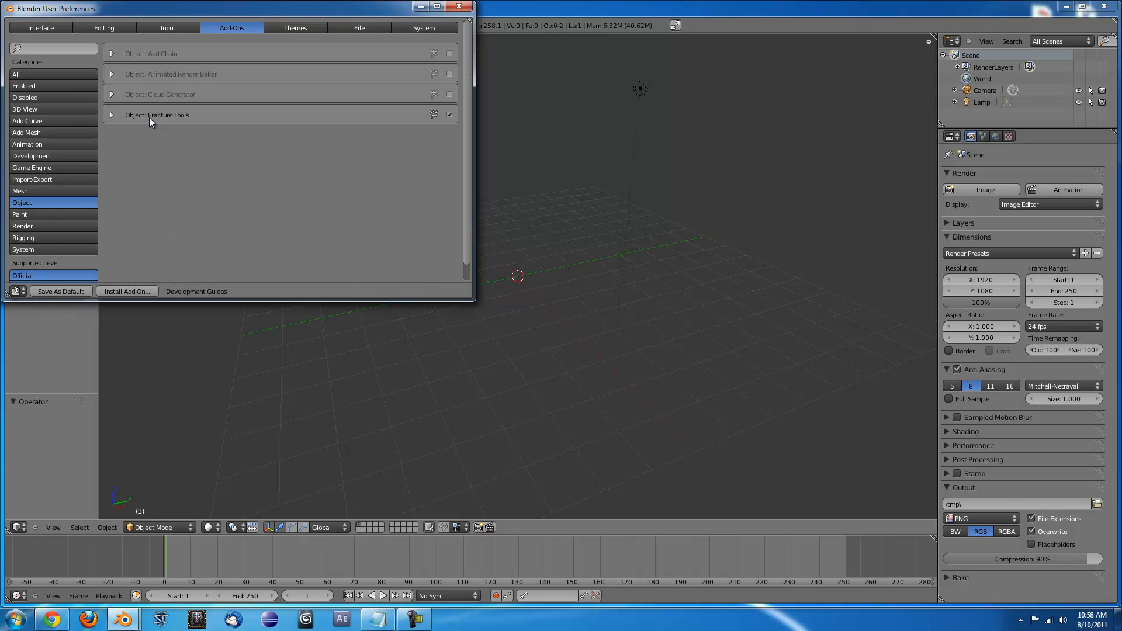
{"action": "mouse_move", "coordinate": [462, 8]}
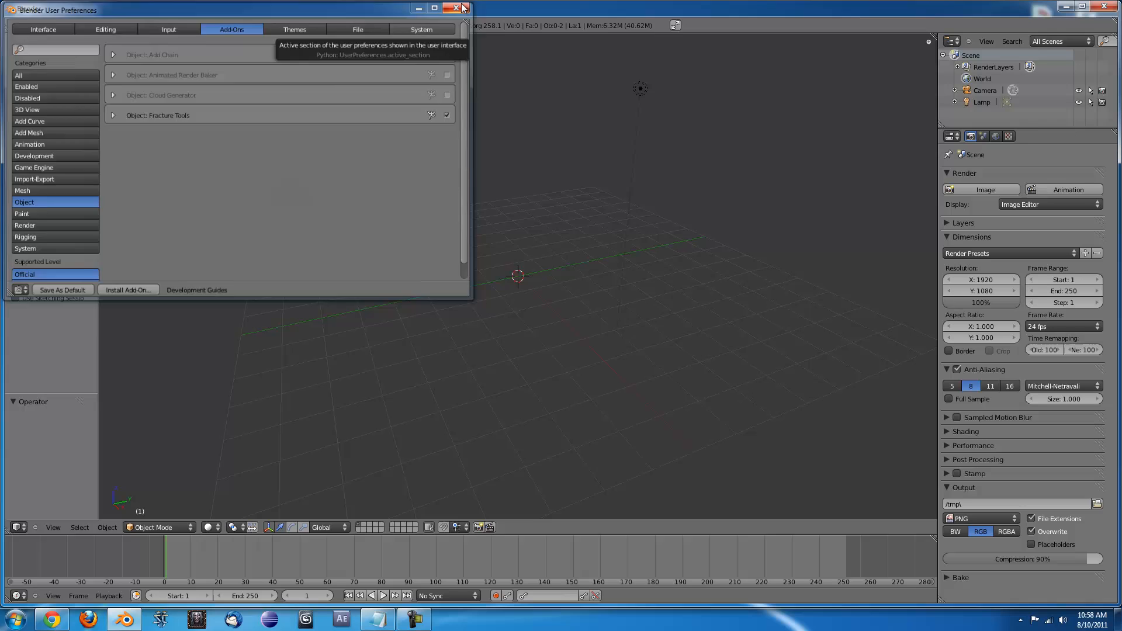
{"action": "left_click", "coordinate": [458, 7]}
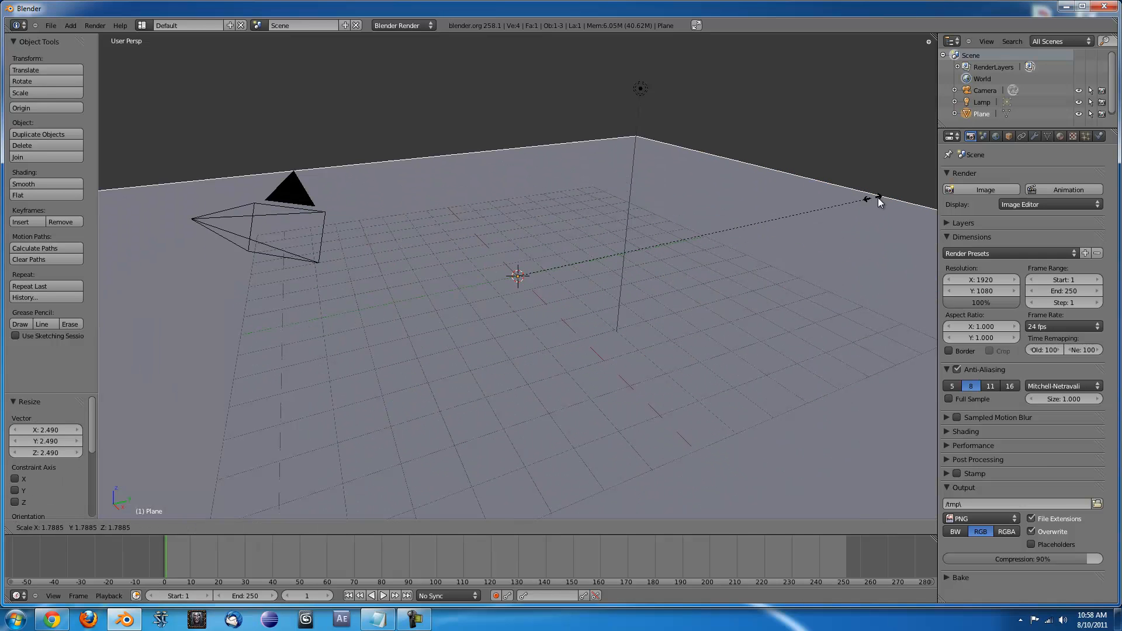
Give the enlarged ground plane a new material with a blue diffuse colour
{"action": "left_click", "coordinate": [1061, 136]}
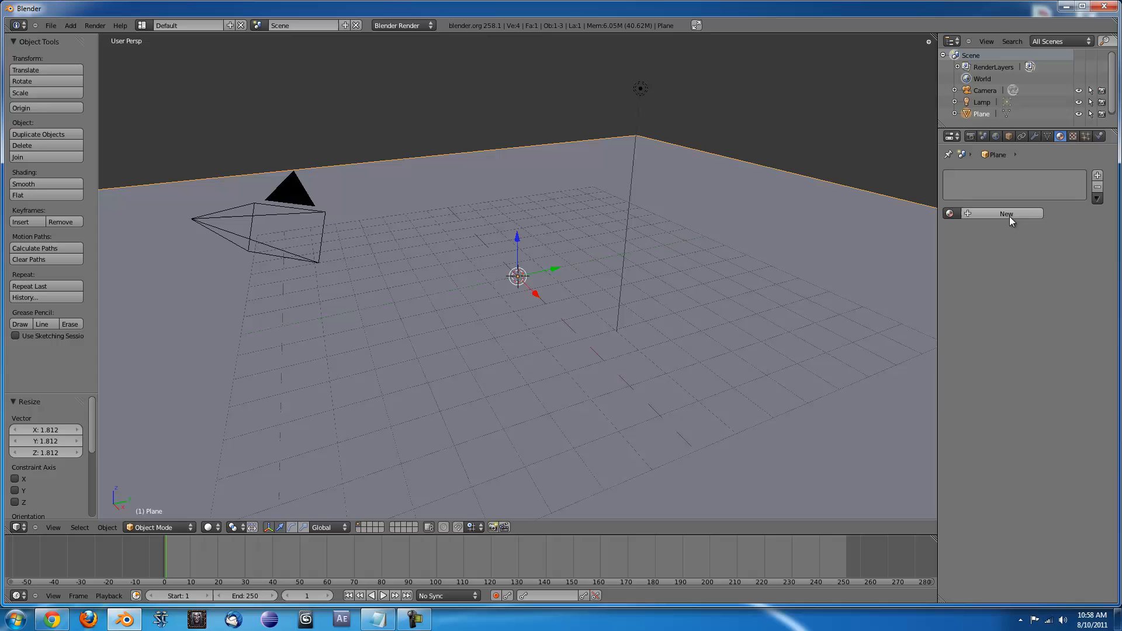
{"action": "left_click", "coordinate": [1006, 213]}
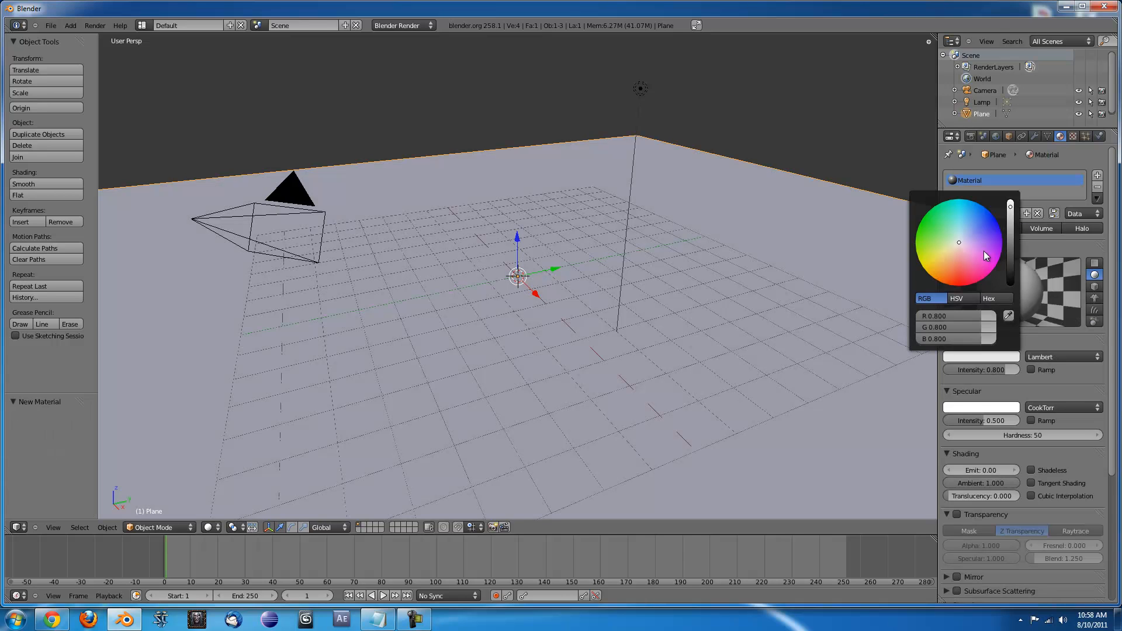
{"action": "left_click", "coordinate": [976, 213]}
{"action": "type", "text": "Add Plane"}
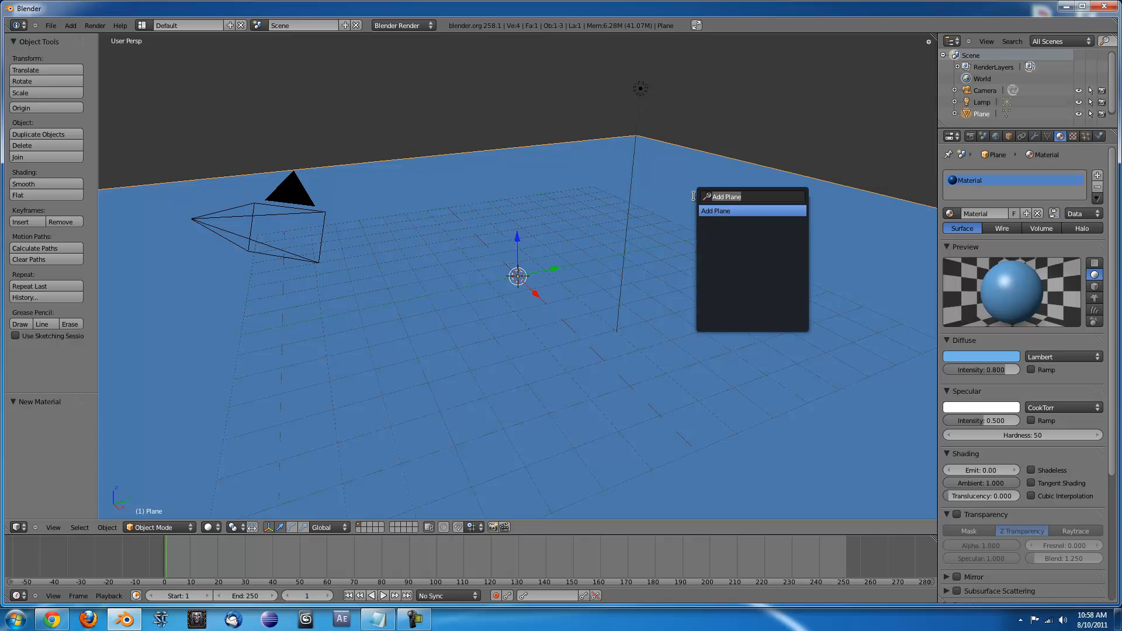
Add a cube and raise it one unit along Z onto the plane
{"action": "left_click", "coordinate": [715, 210]}
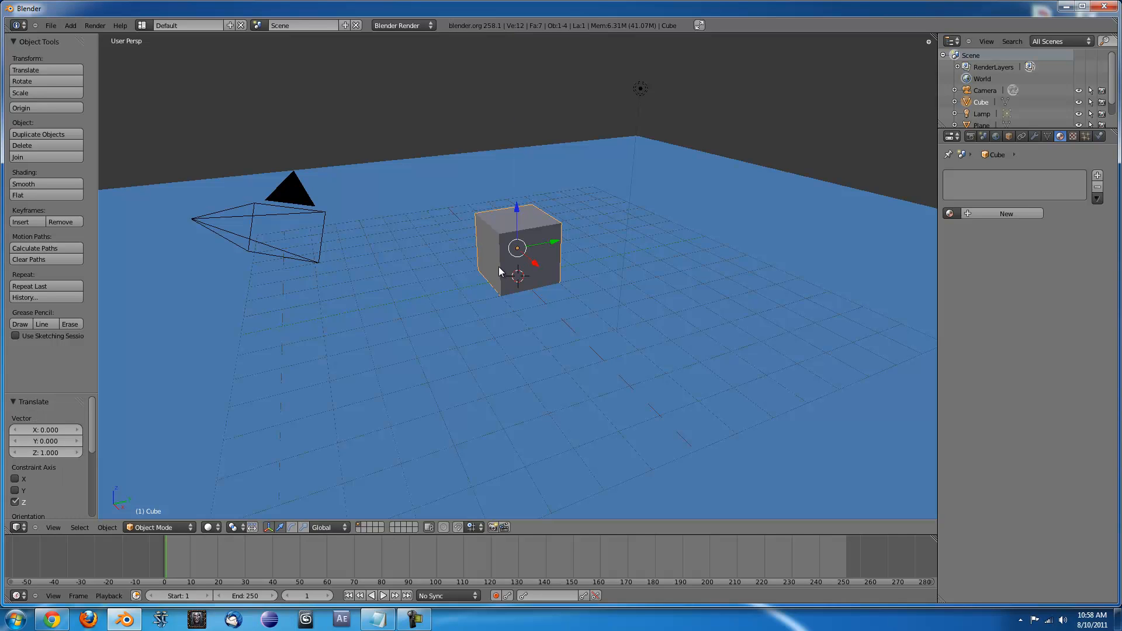
{"action": "mouse_move", "coordinate": [571, 298]}
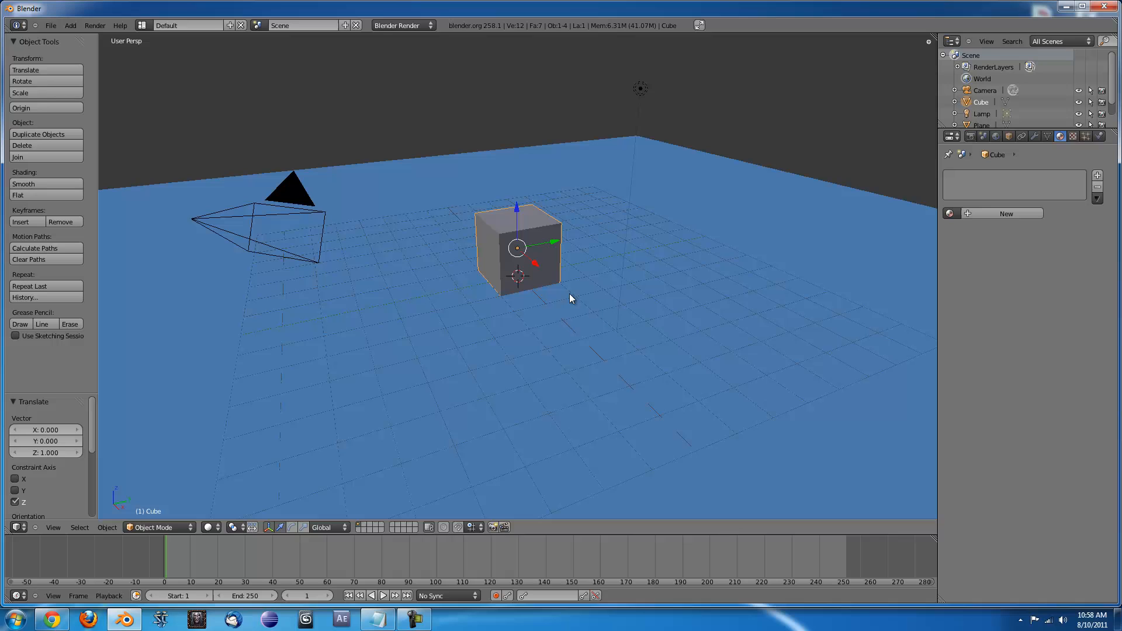
Switch the render engine to Blender Game and set the cube's diffuse colour to orange
{"action": "left_click", "coordinate": [400, 25]}
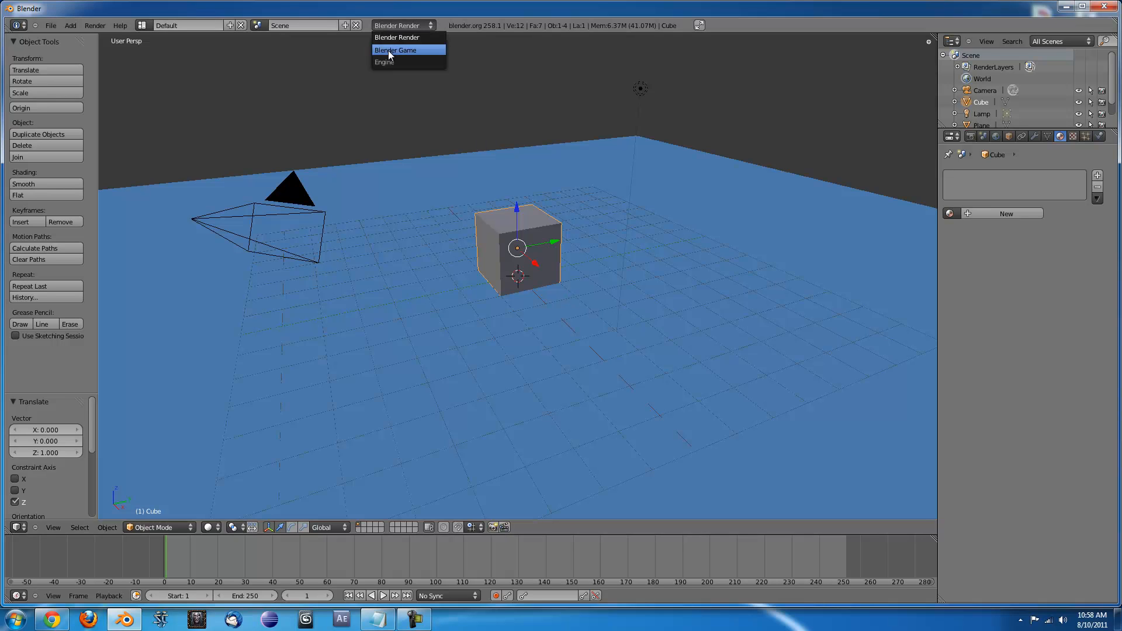
{"action": "left_click", "coordinate": [395, 50]}
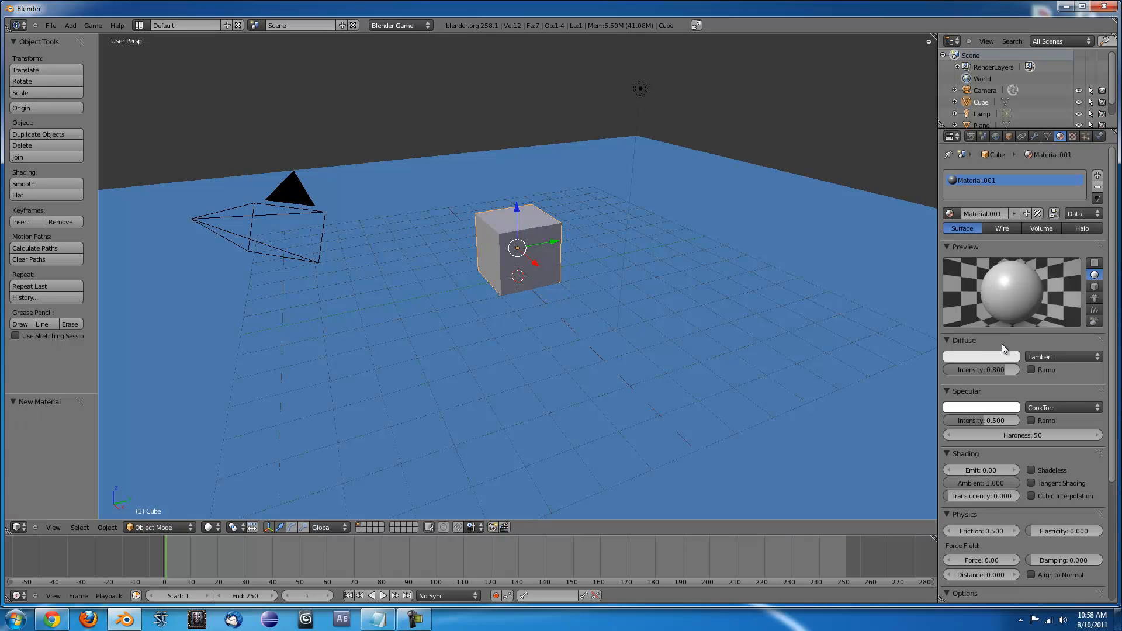
{"action": "left_click", "coordinate": [981, 356]}
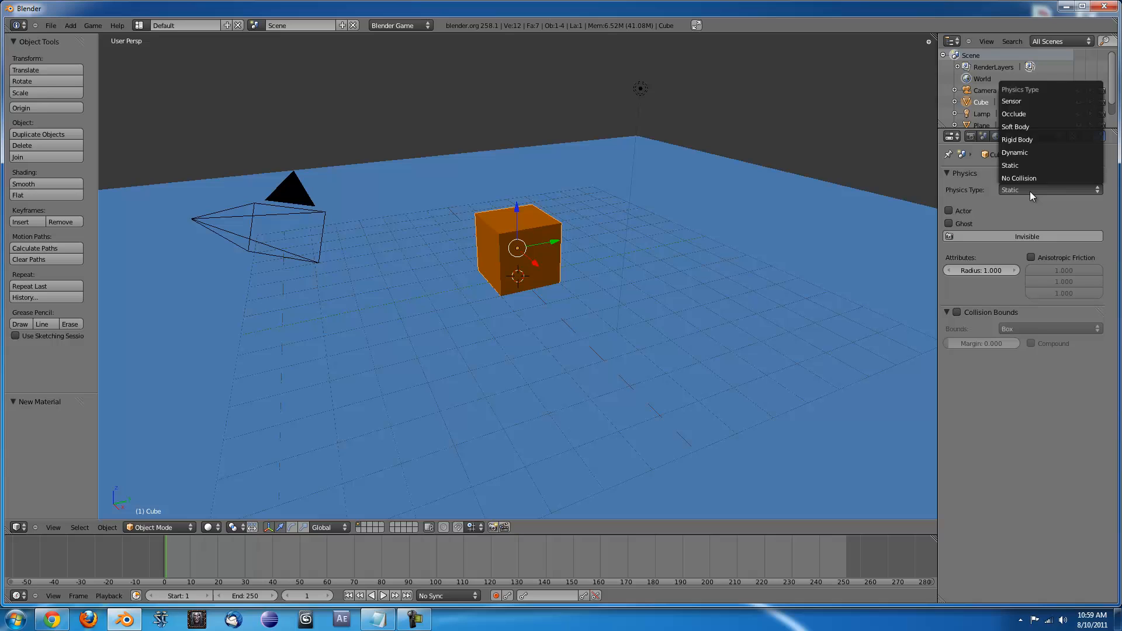
Make the cube a rigid body with Collision Bounds, then select the ground plane
{"action": "left_click", "coordinate": [1015, 140]}
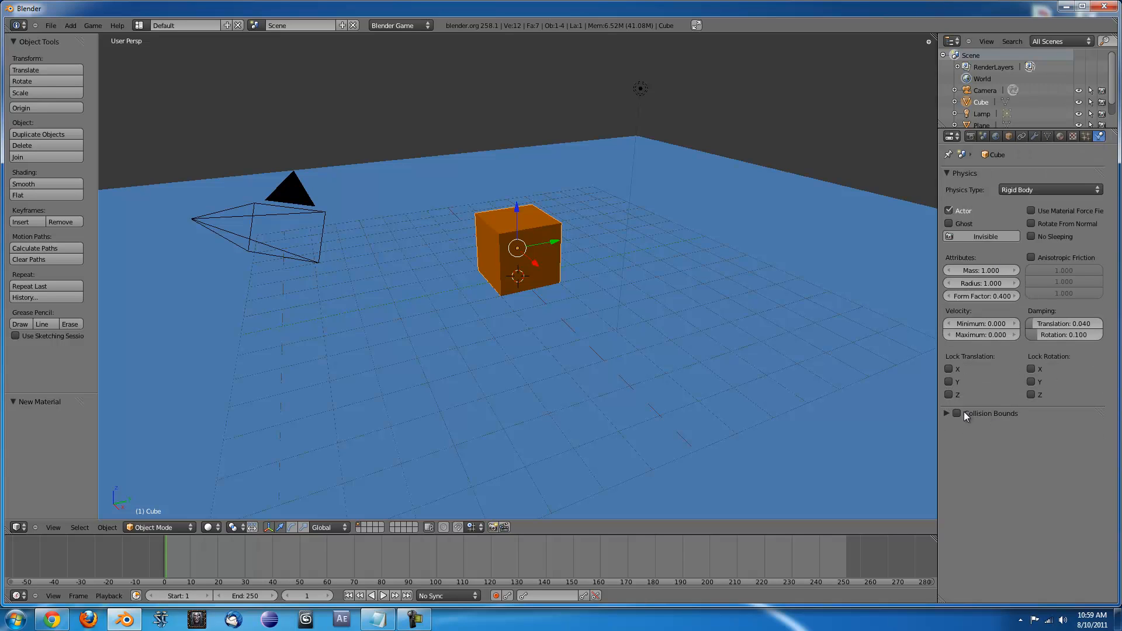
{"action": "left_click", "coordinate": [957, 413]}
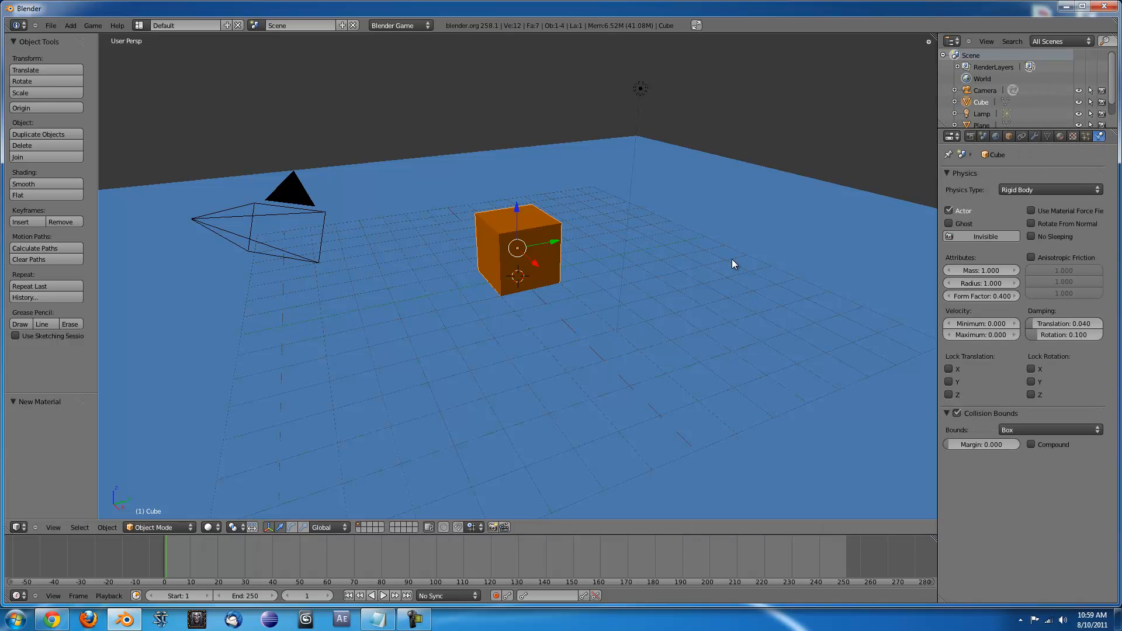
{"action": "left_click", "coordinate": [615, 218]}
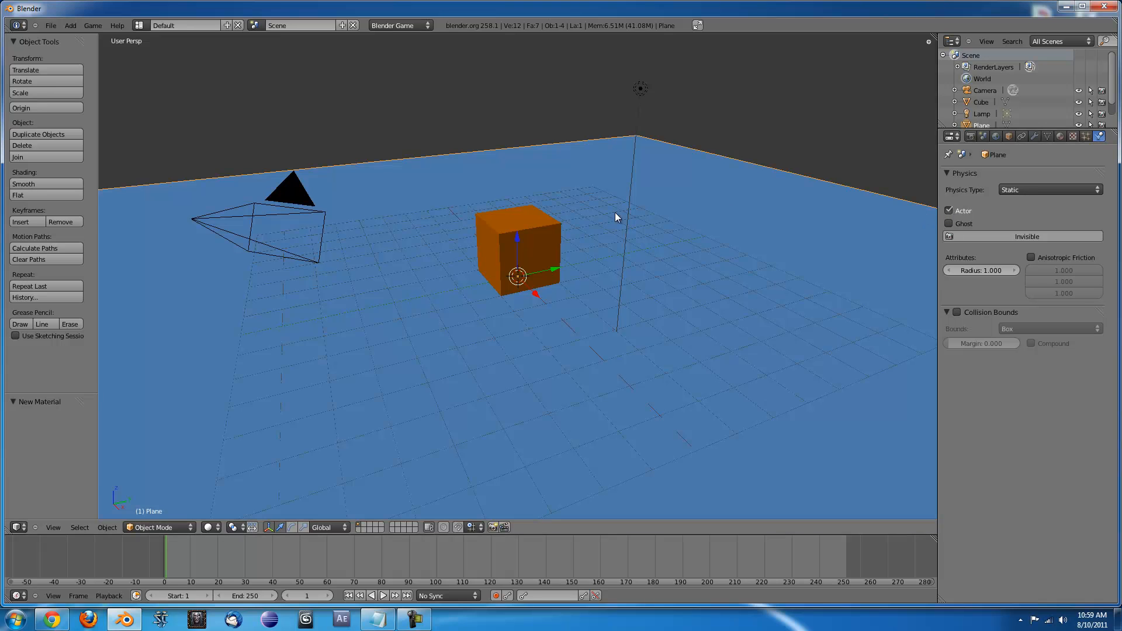
{"action": "left_click", "coordinate": [515, 251]}
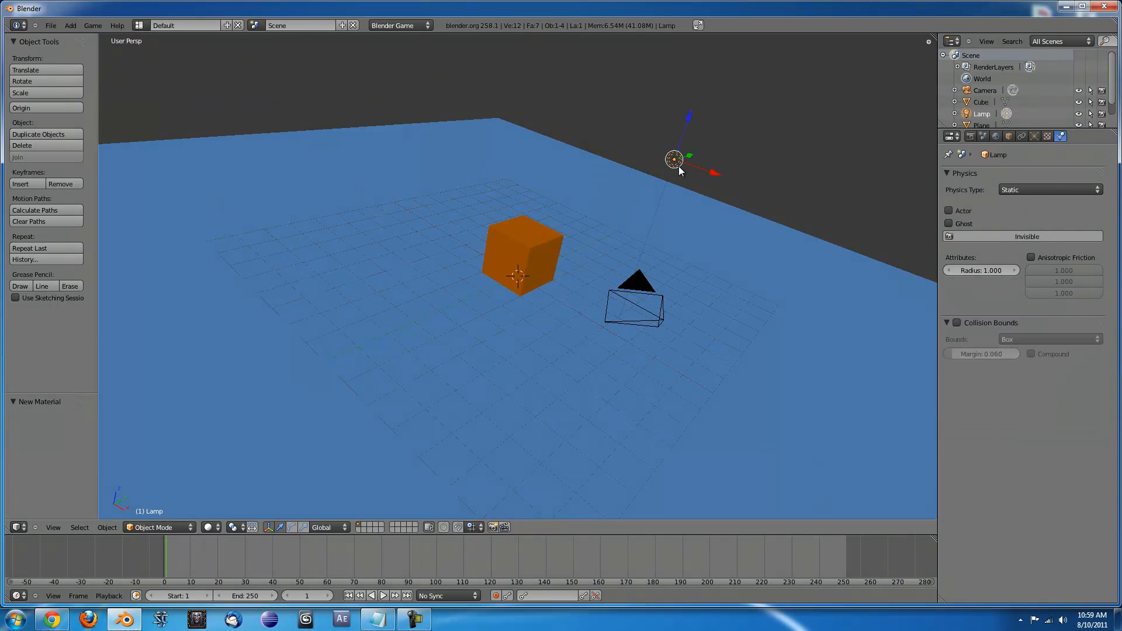
Duplicate the orange block and place the copy parallel beside the original
{"action": "left_click", "coordinate": [522, 254]}
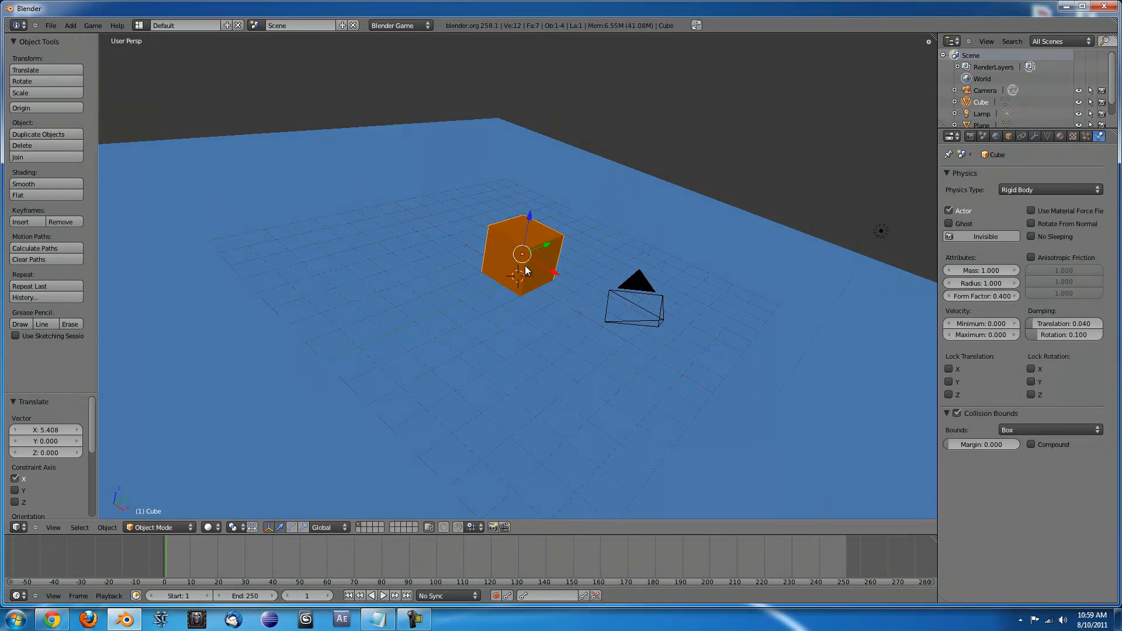
{"action": "left_click", "coordinate": [38, 133]}
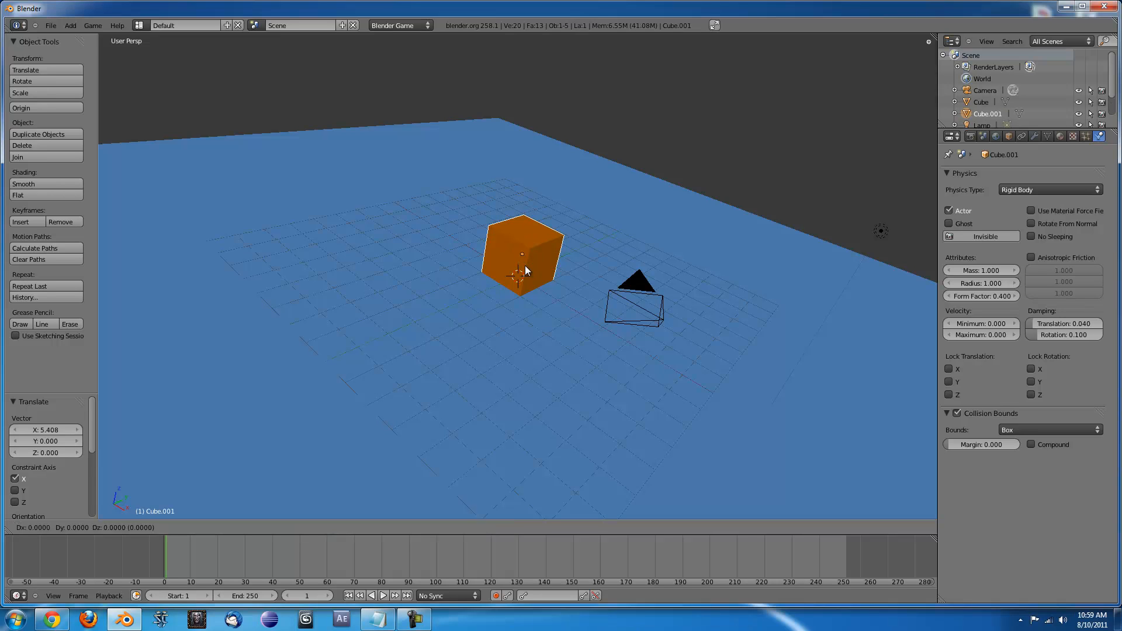
{"action": "key", "text": "x"}
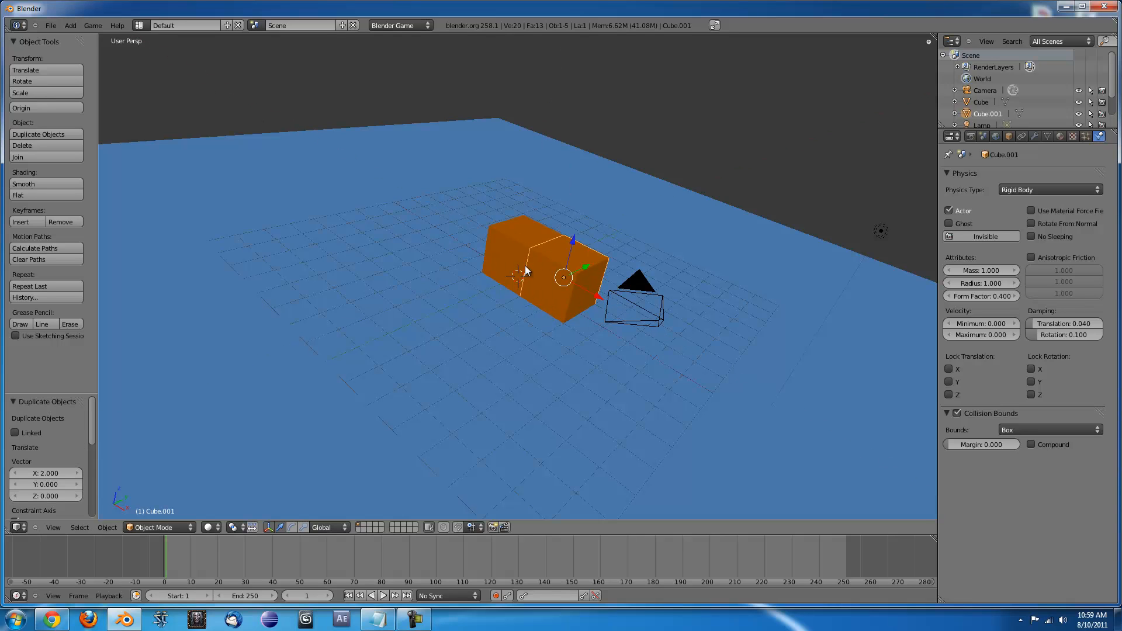
{"action": "mouse_move", "coordinate": [513, 258]}
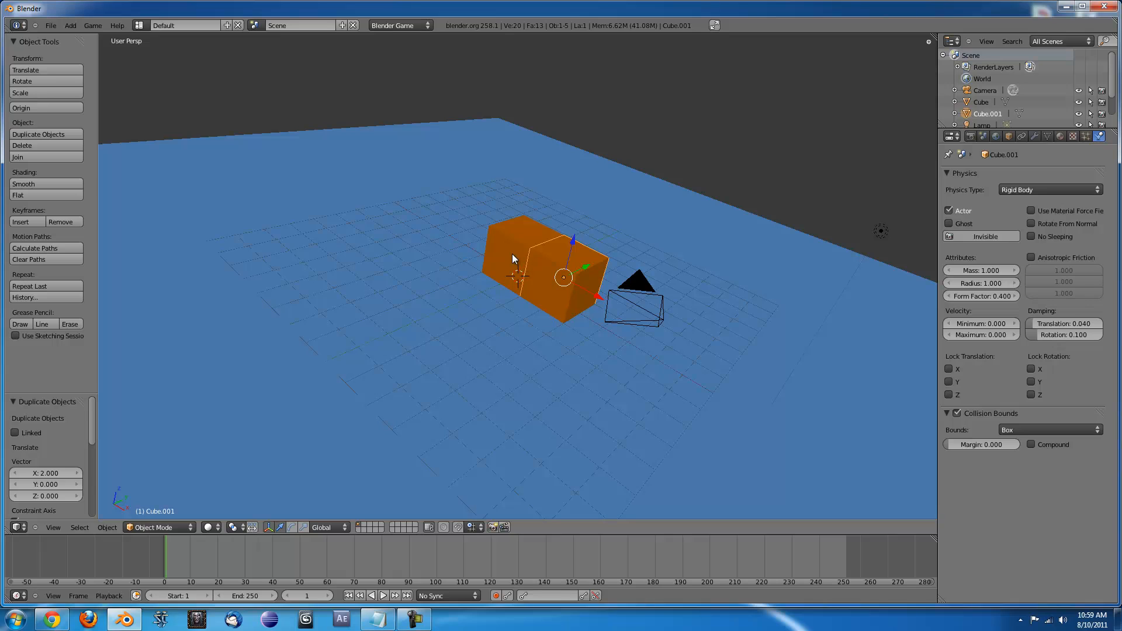
{"action": "left_click", "coordinate": [515, 243]}
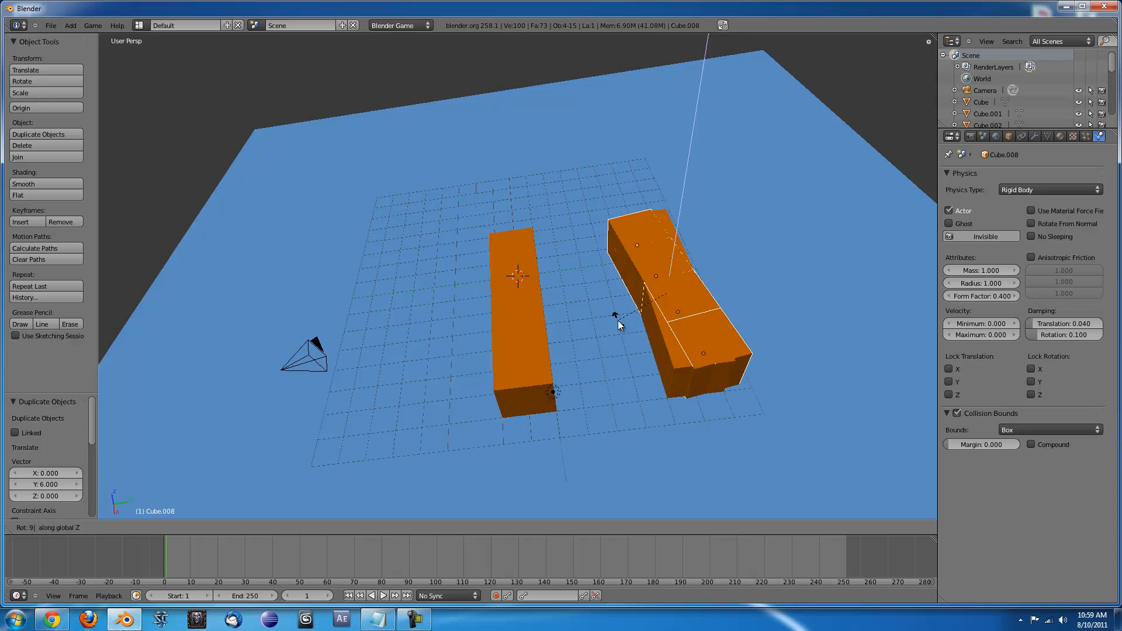
Turn the copied block 90°, lift it and slide it across one end of the pair
{"action": "left_click", "coordinate": [630, 329]}
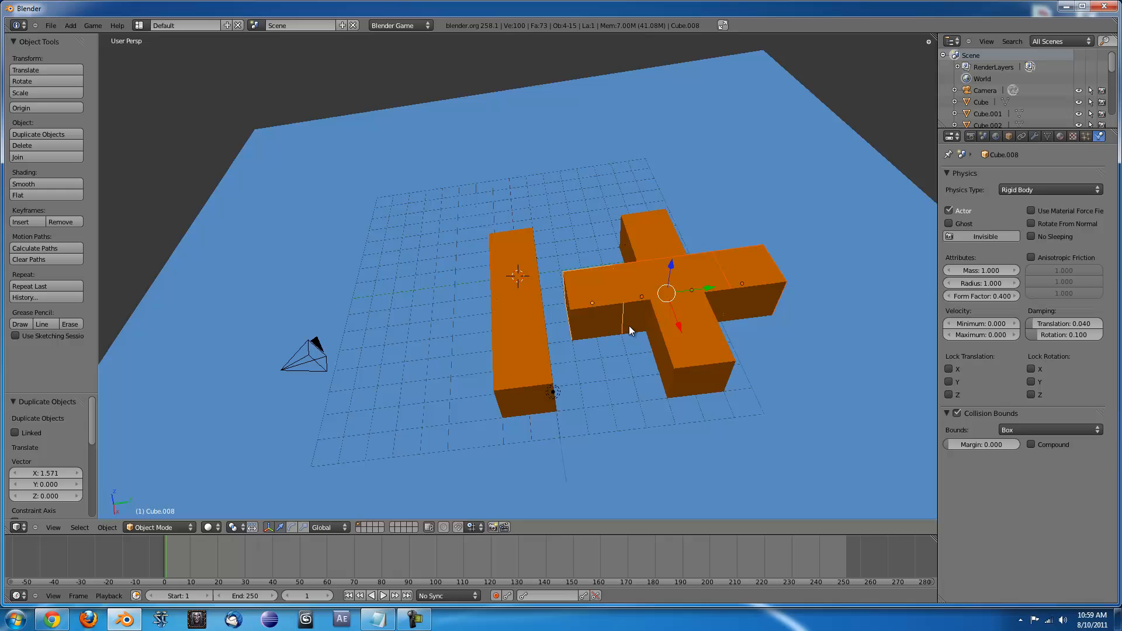
{"action": "key", "text": "g"}
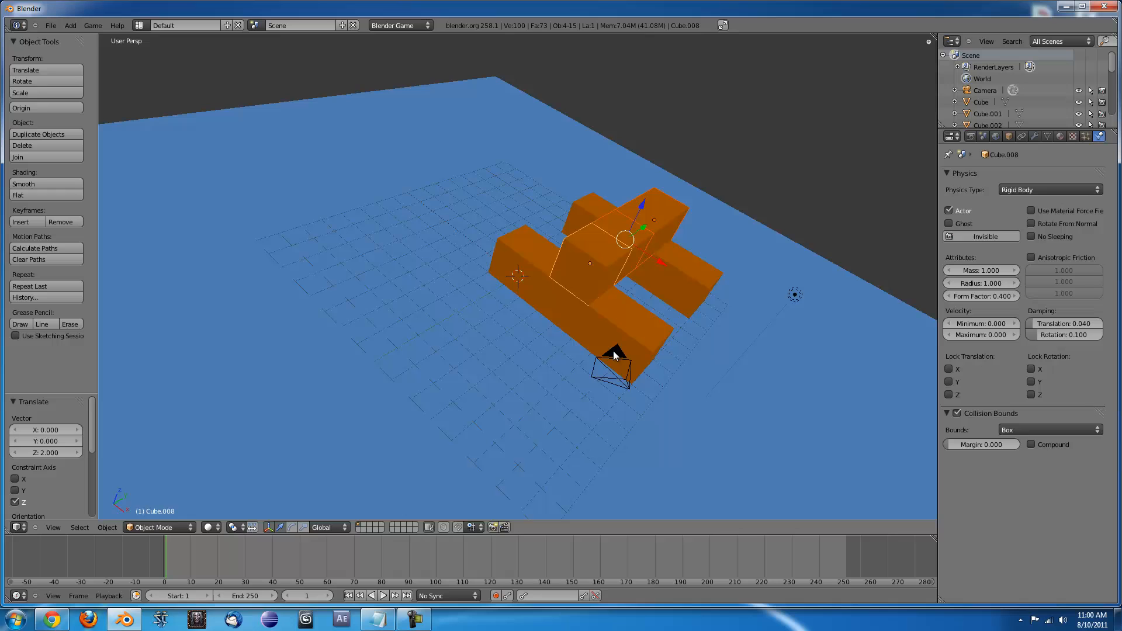
{"action": "key", "text": "g"}
{"action": "type", "text": "-3"}
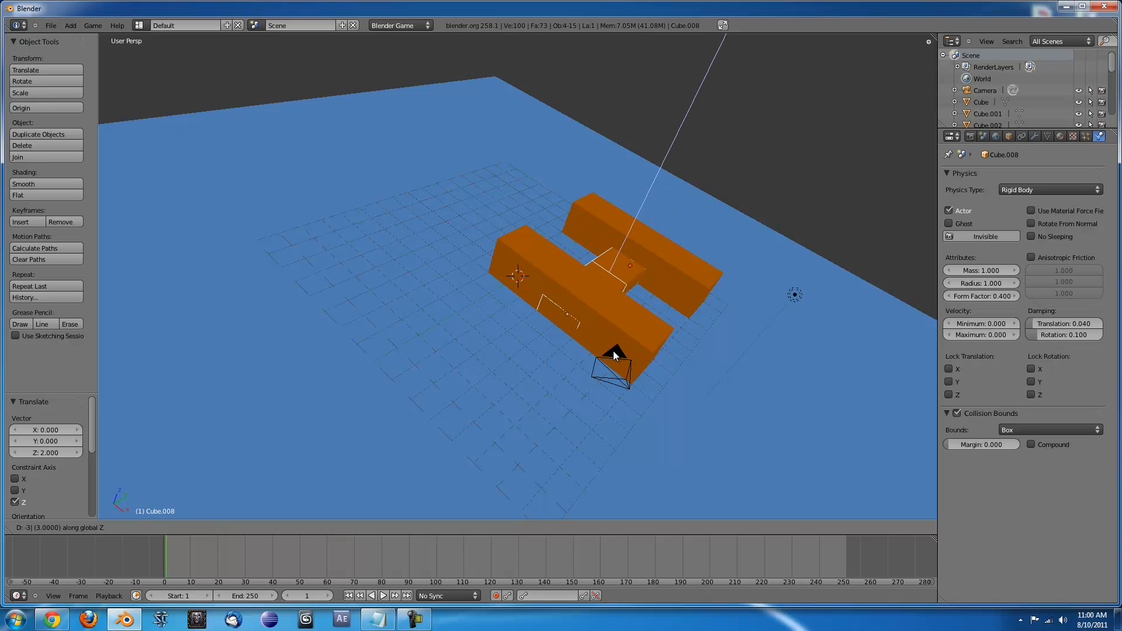
{"action": "left_click", "coordinate": [619, 358]}
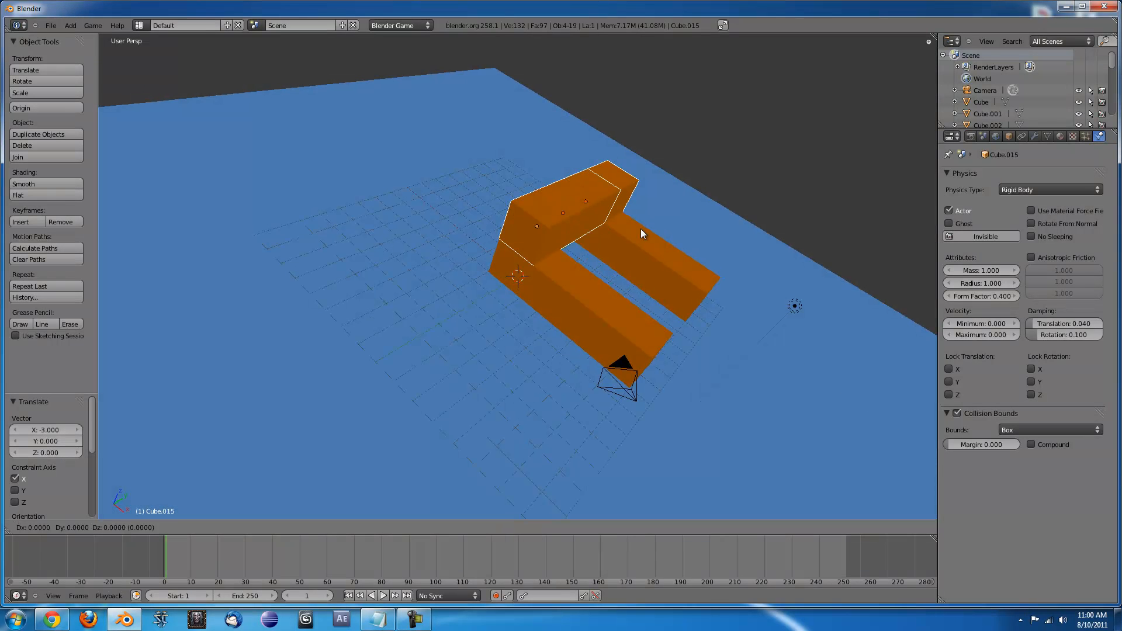
Copy the crosspiece to the opposite end of the parallel blocks
{"action": "key", "text": "x"}
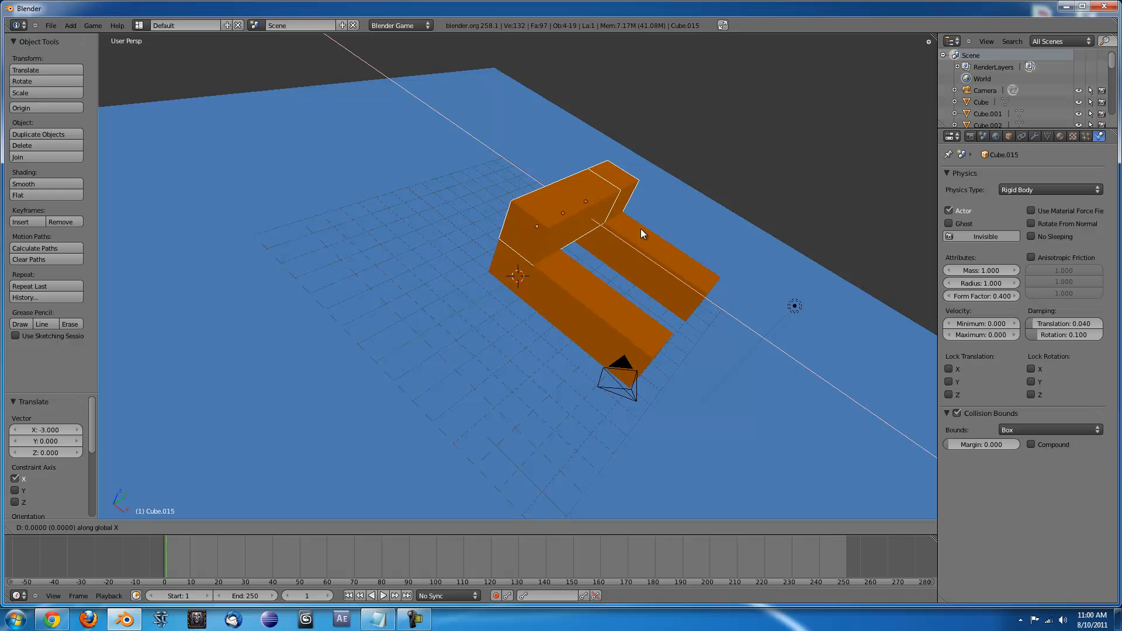
{"action": "left_click", "coordinate": [38, 133]}
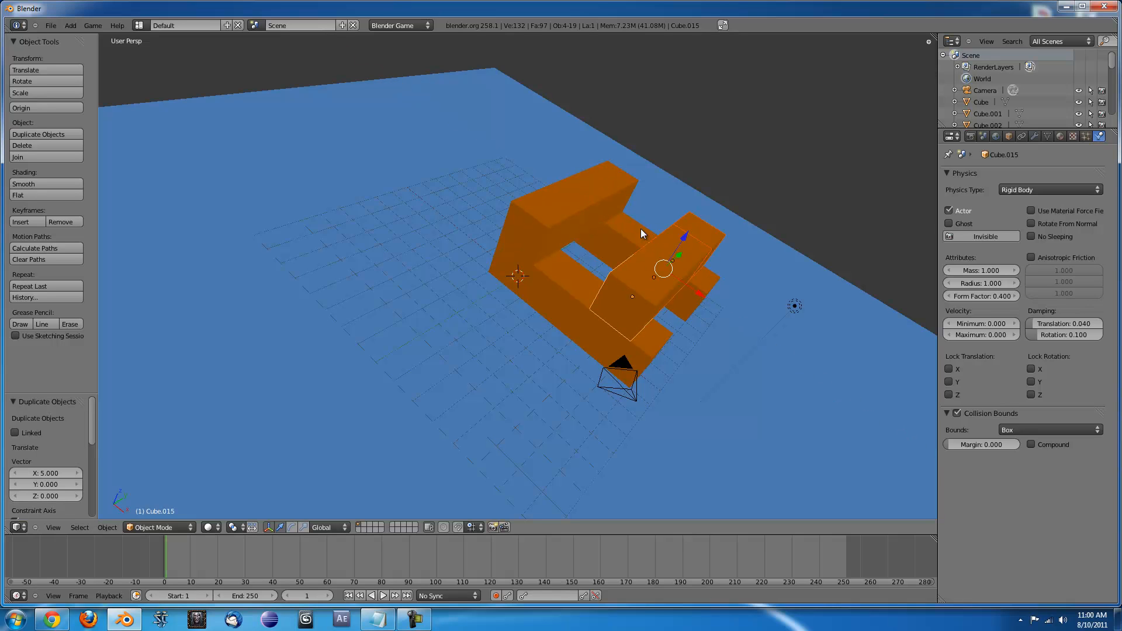
{"action": "key", "text": "g"}
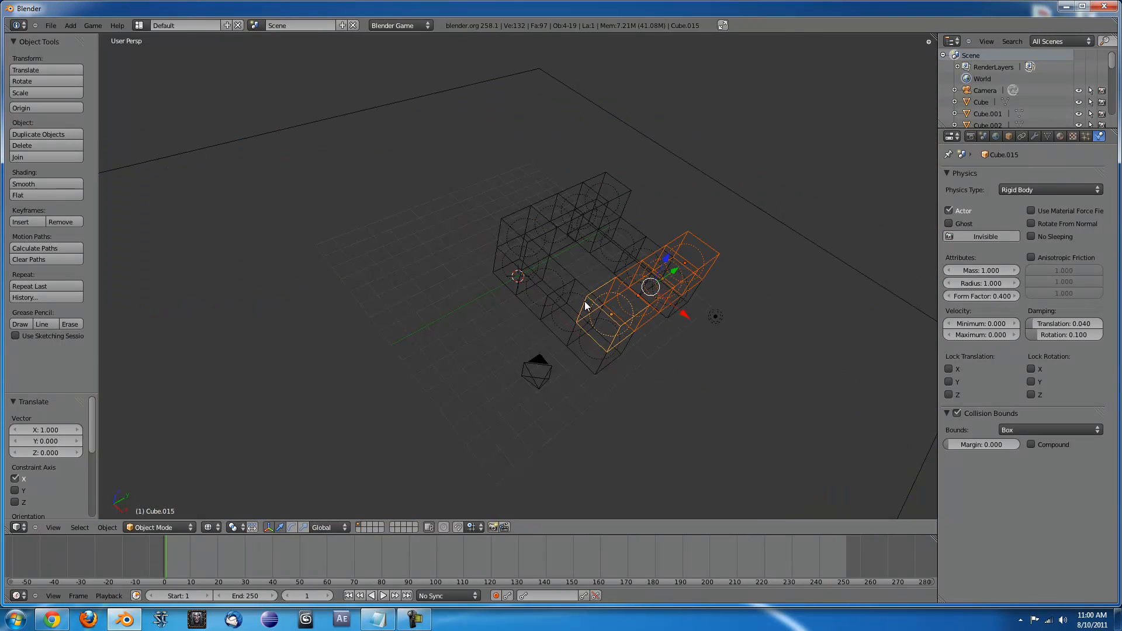
{"action": "mouse_move", "coordinate": [578, 347]}
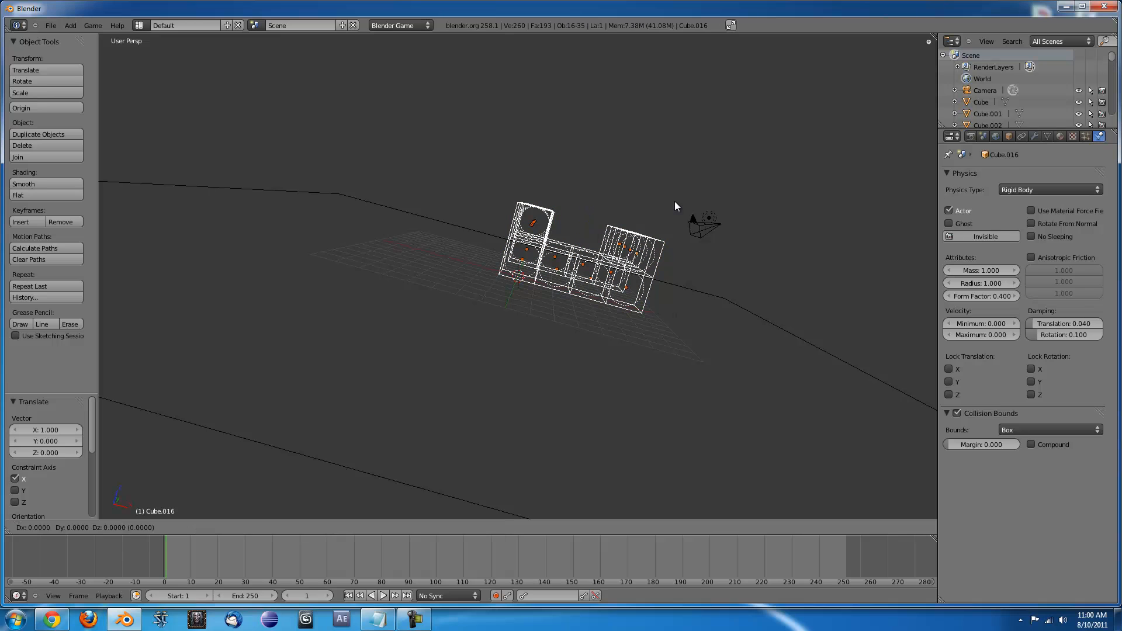
Switch to wireframe and stack duplicated block layers upward along Z
{"action": "key", "text": "z"}
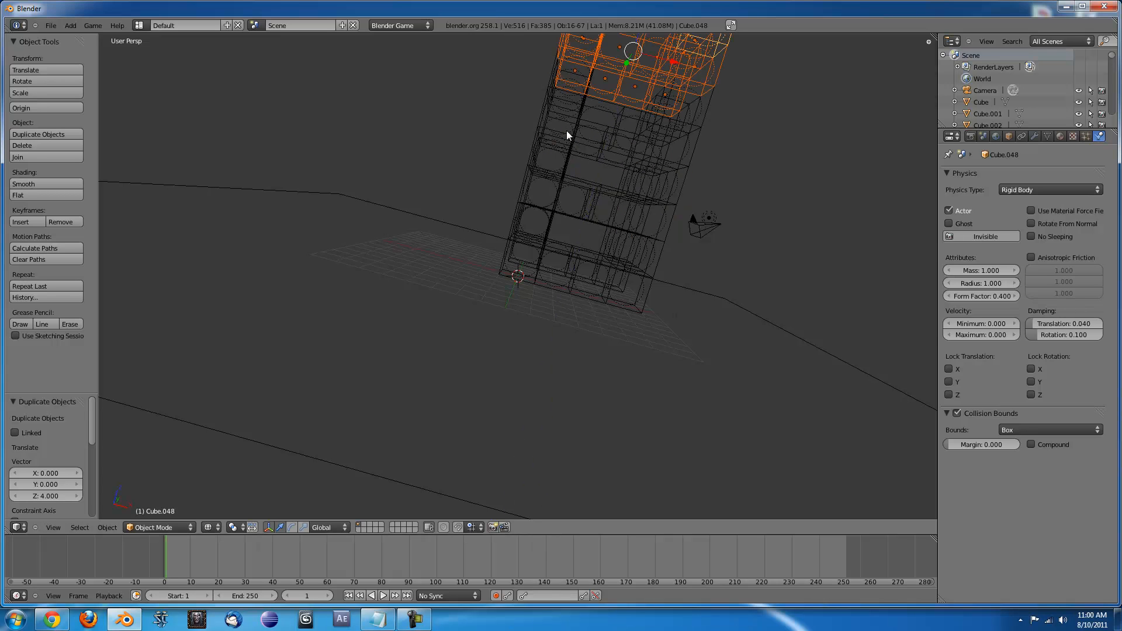
{"action": "left_click", "coordinate": [704, 222]}
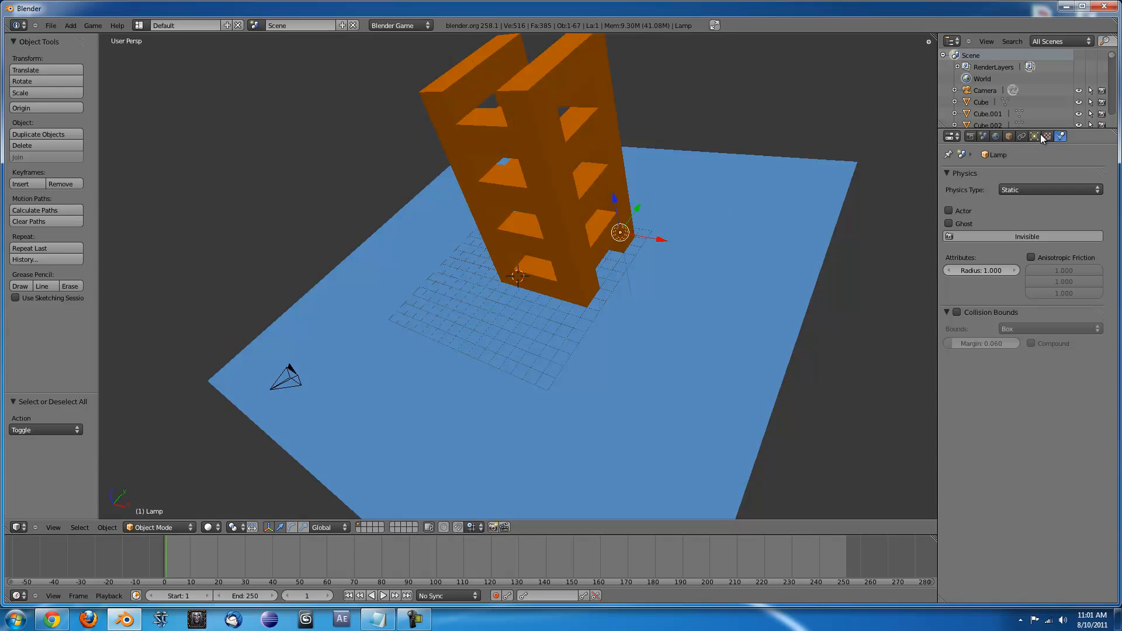
Run the game-engine physics test so the tower topples, then stop it
{"action": "left_click", "coordinate": [1059, 136]}
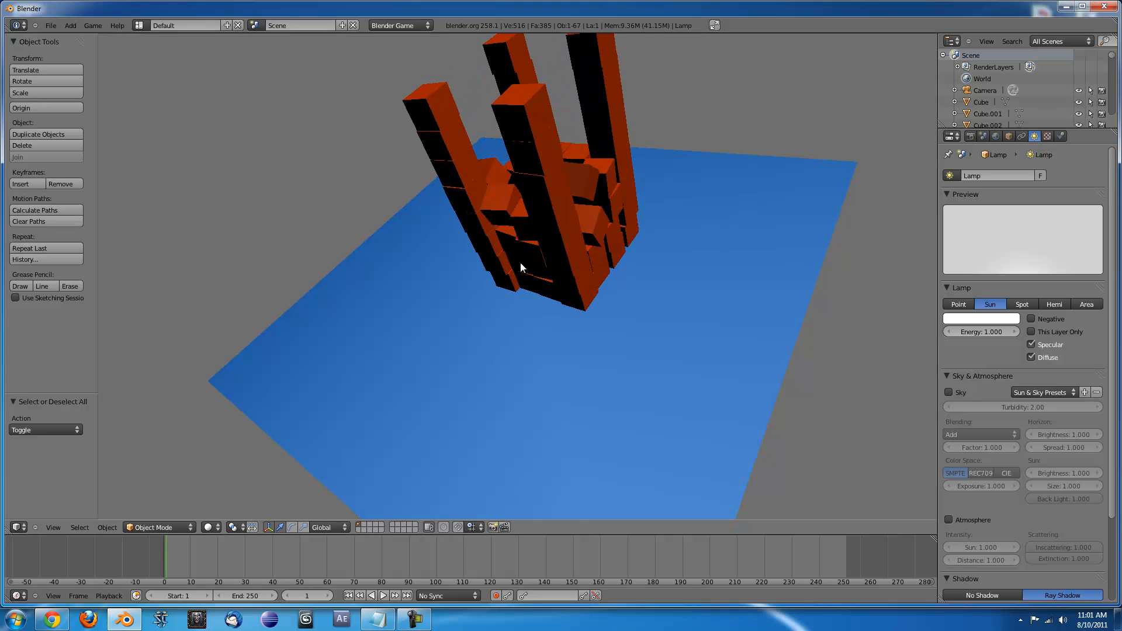
{"action": "key", "text": "z"}
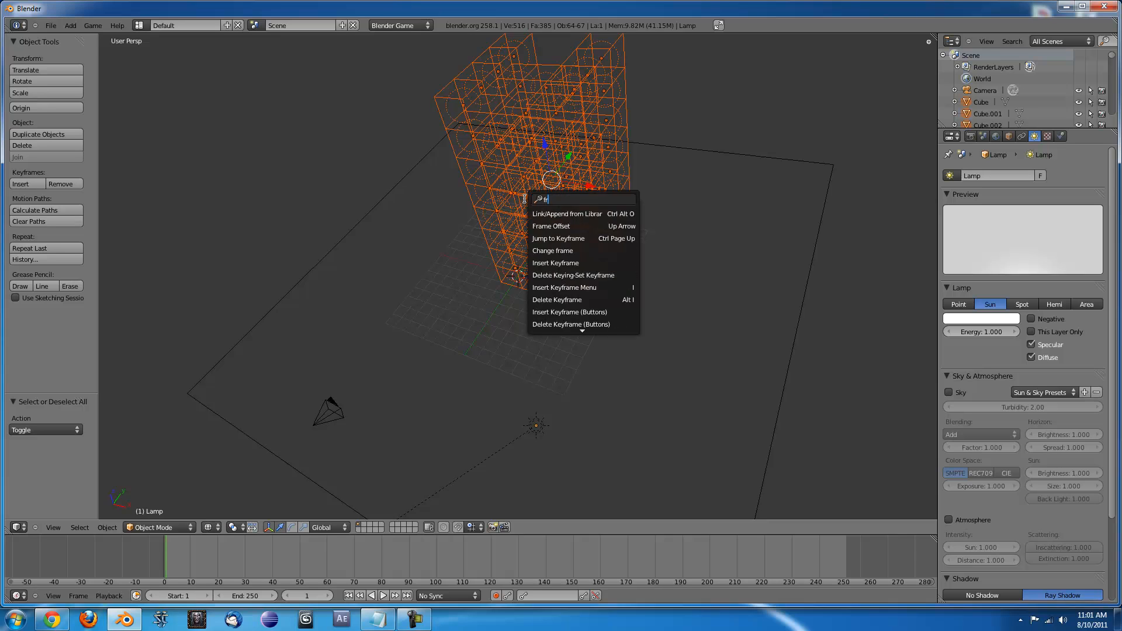
Run Fracture Object with Execute ticked to shatter the tower blocks
{"action": "left_click", "coordinate": [537, 220]}
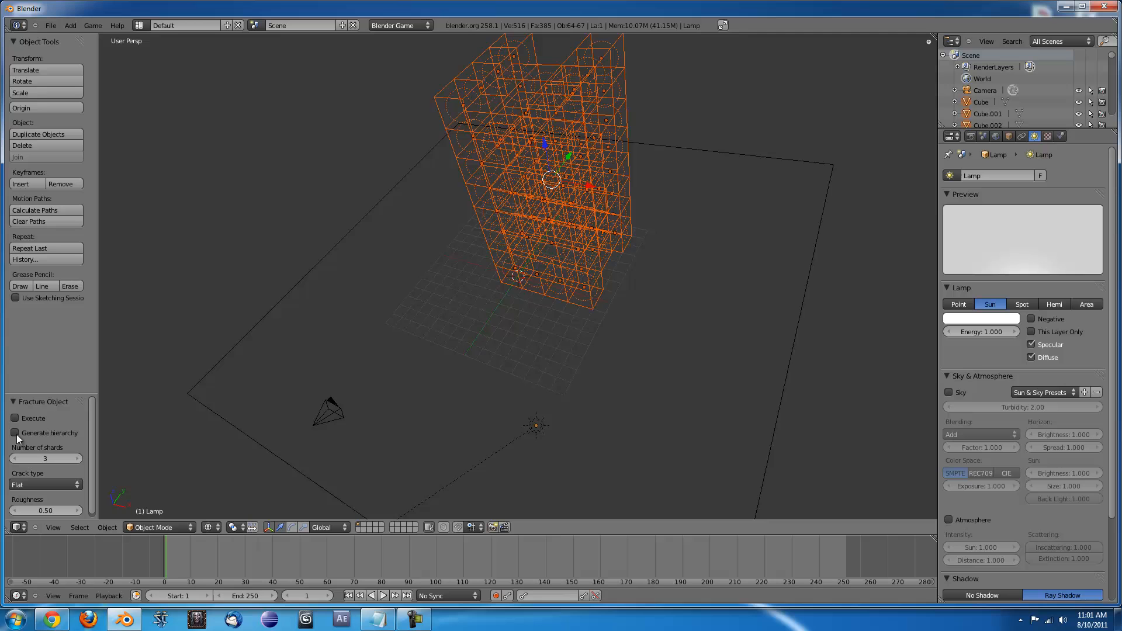
{"action": "mouse_move", "coordinate": [16, 422]}
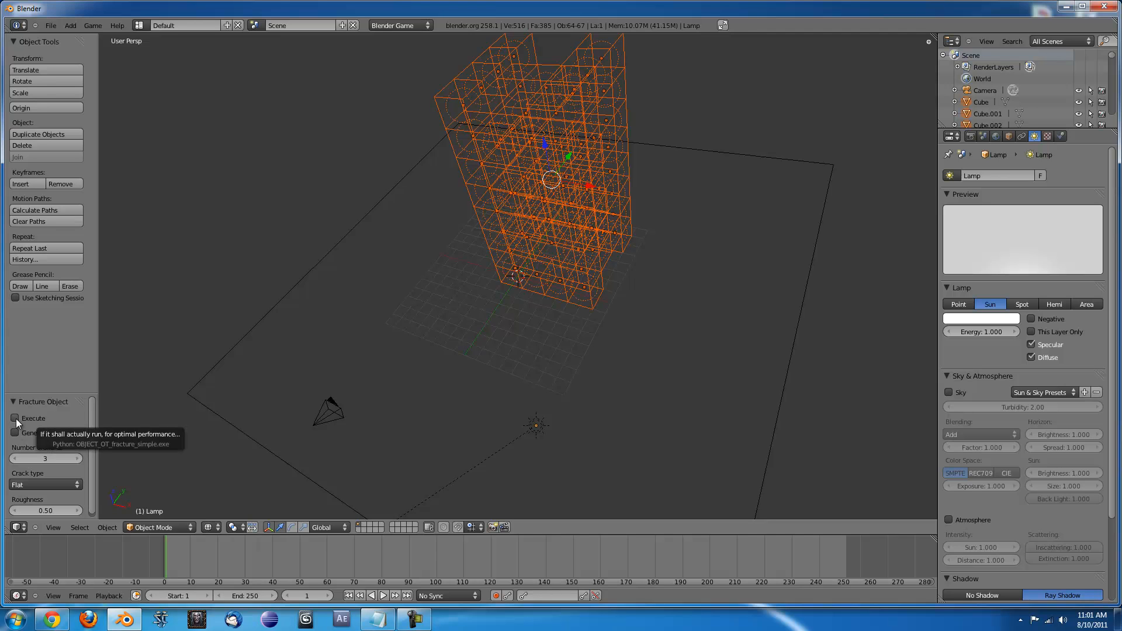
{"action": "left_click", "coordinate": [14, 418]}
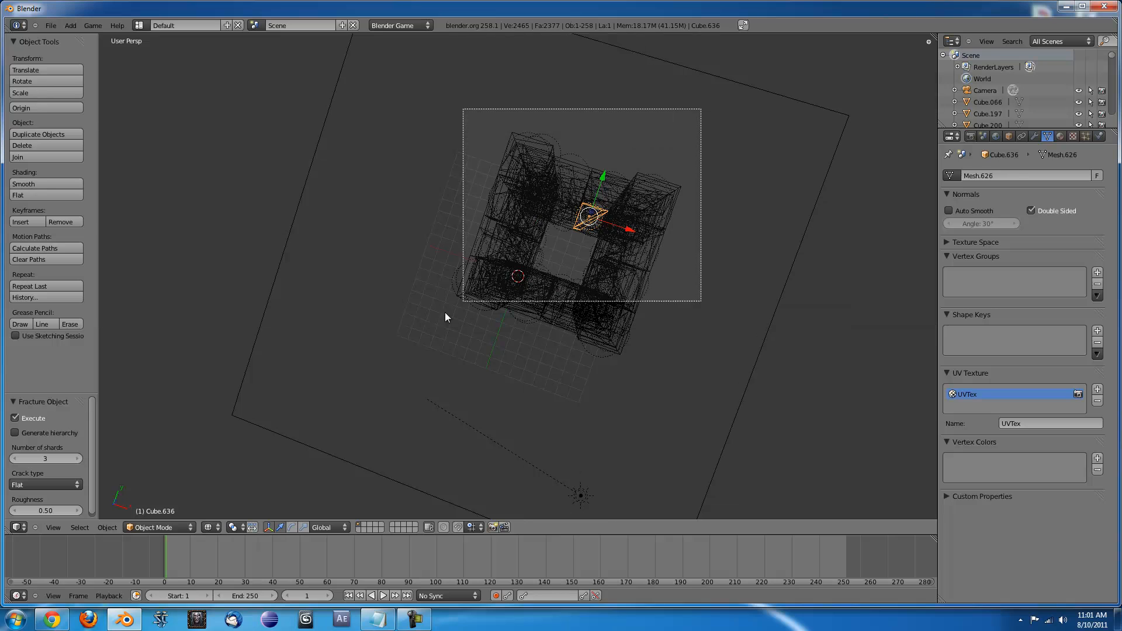
Apply Setup Fracture Shards, found by searching 'setu', to the selected shards
{"action": "type", "text": "setu"}
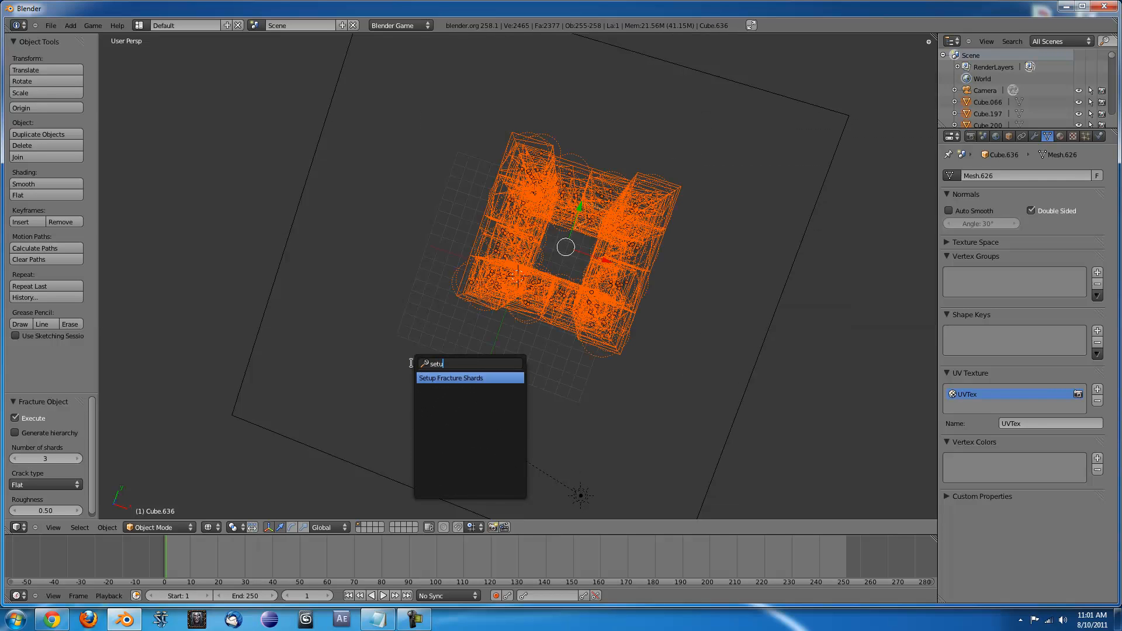
{"action": "left_click", "coordinate": [450, 378]}
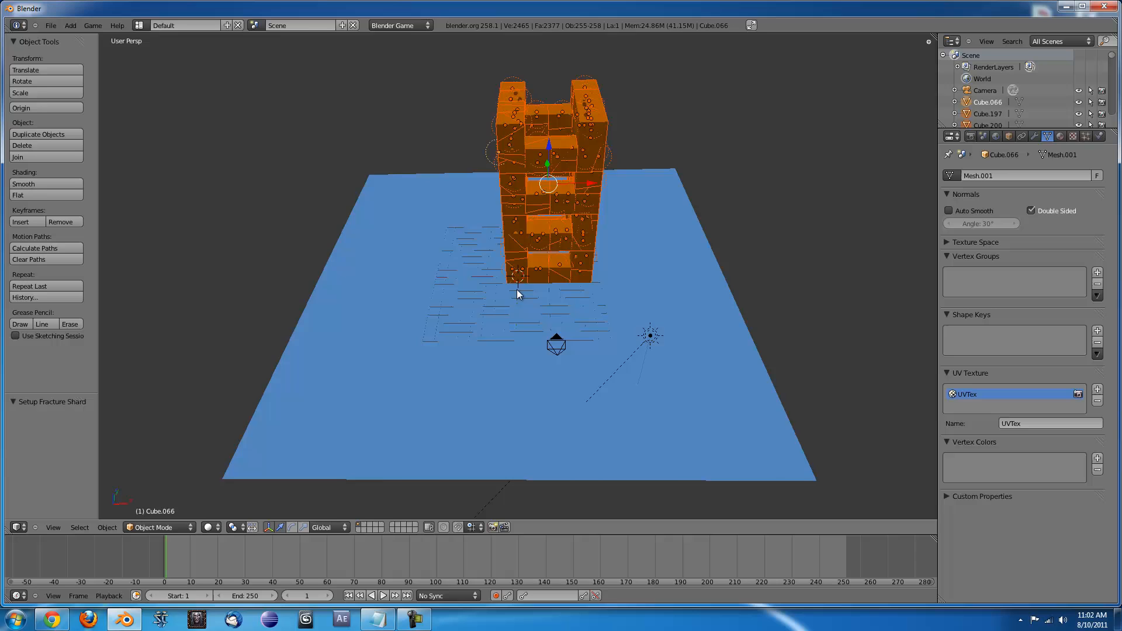
Play the tower collapse, switch the engine to Blender Render, and view frame 114's fallen pile
{"action": "left_click", "coordinate": [92, 25]}
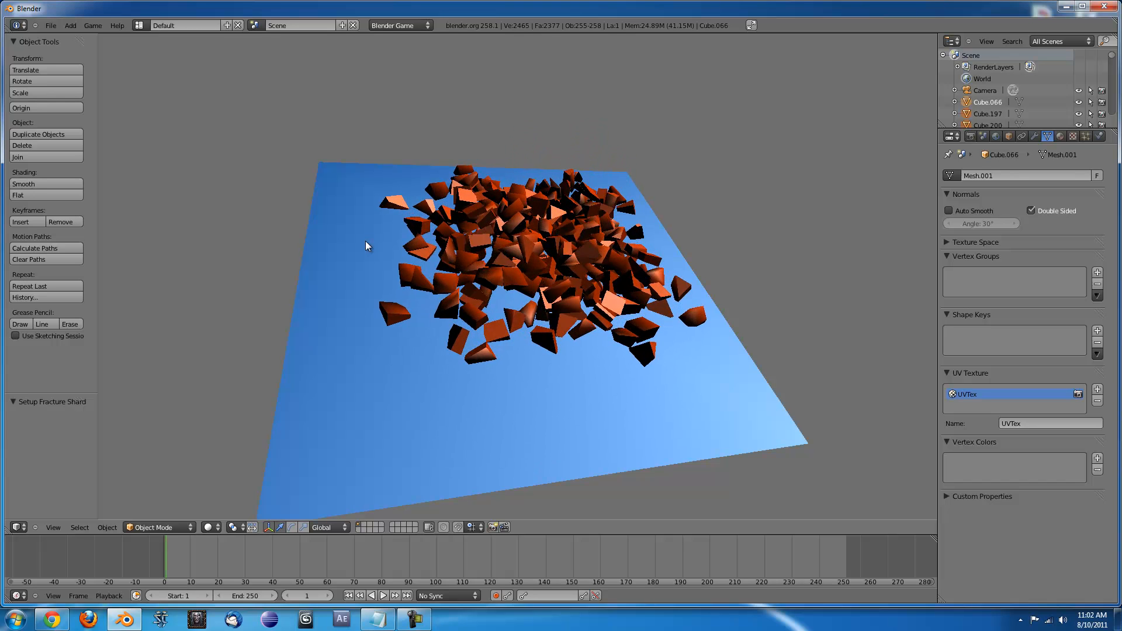
{"action": "left_click", "coordinate": [399, 25]}
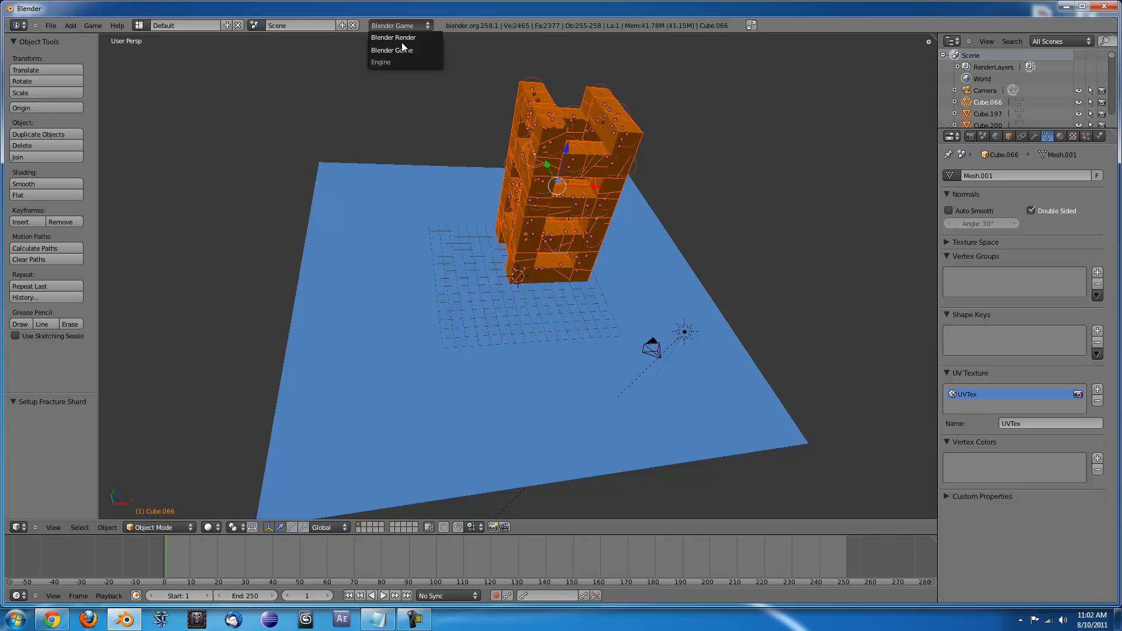
{"action": "left_click", "coordinate": [393, 37]}
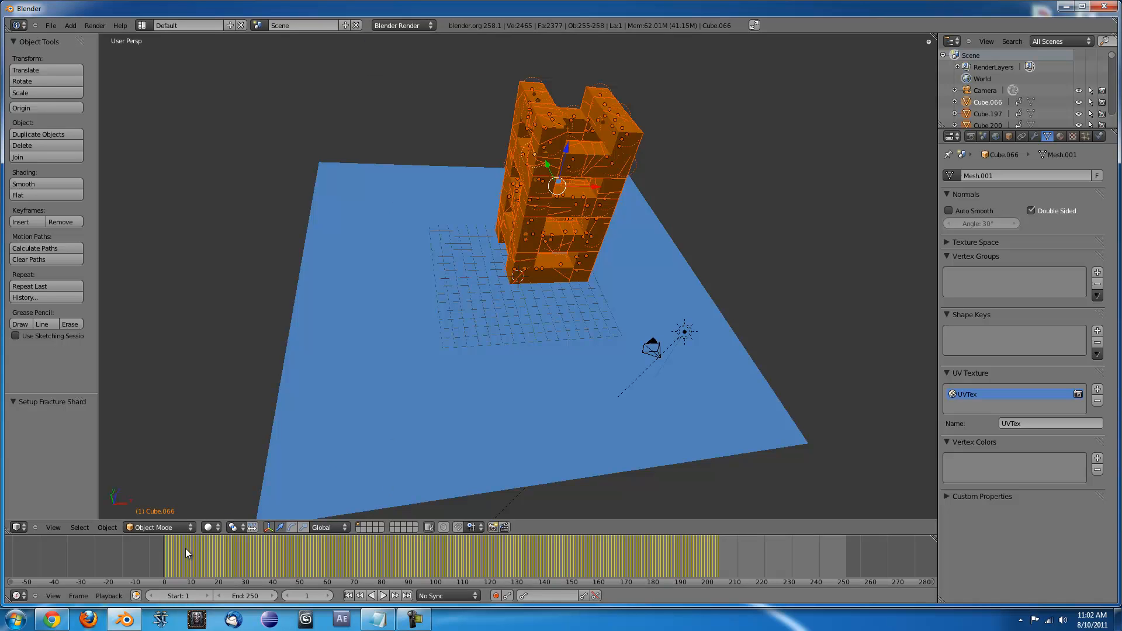
{"action": "left_click", "coordinate": [471, 565]}
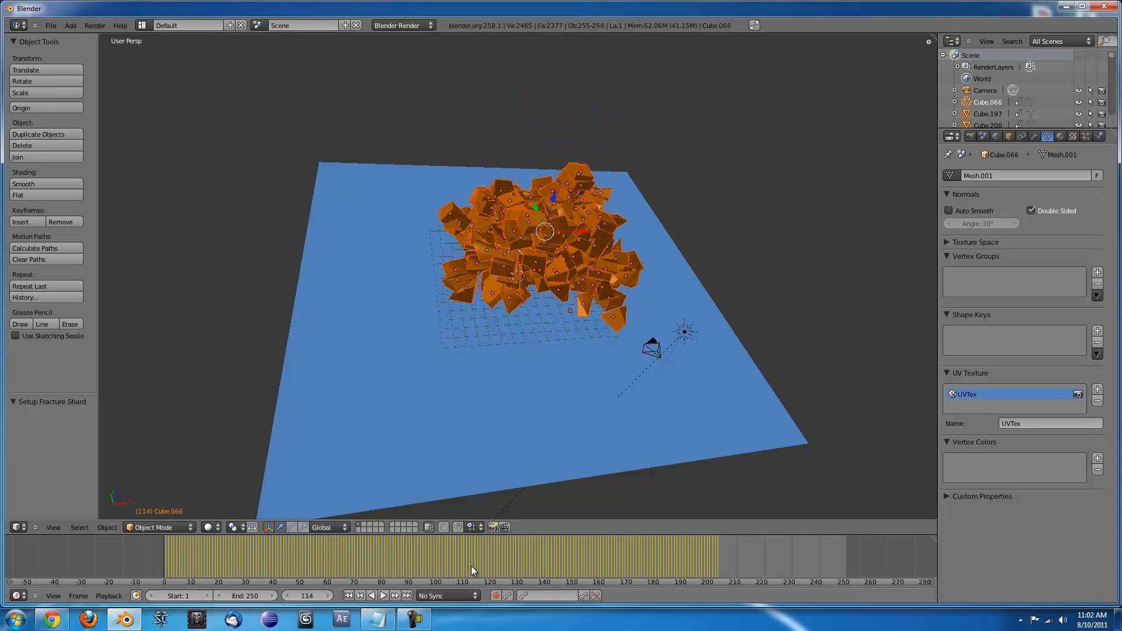